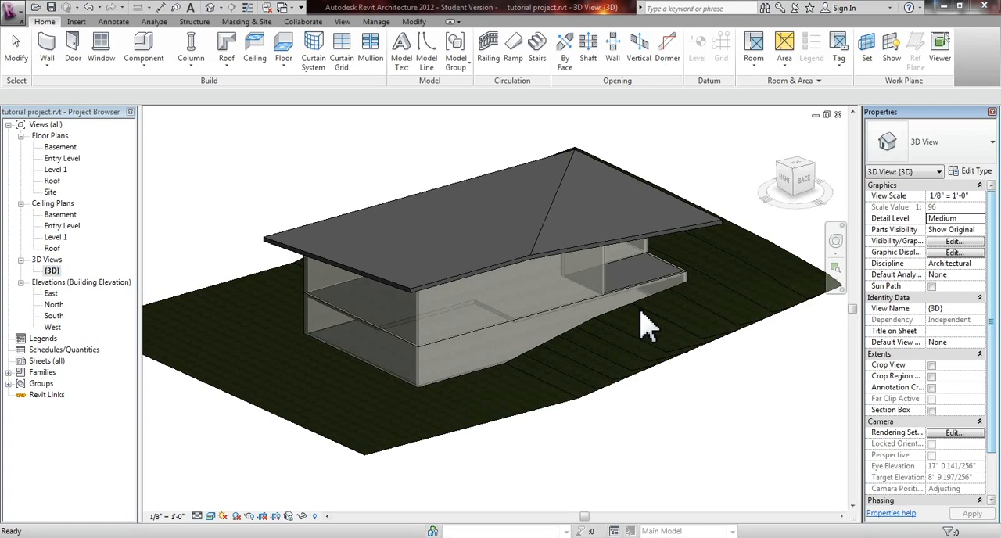
mouse_move(651, 318)
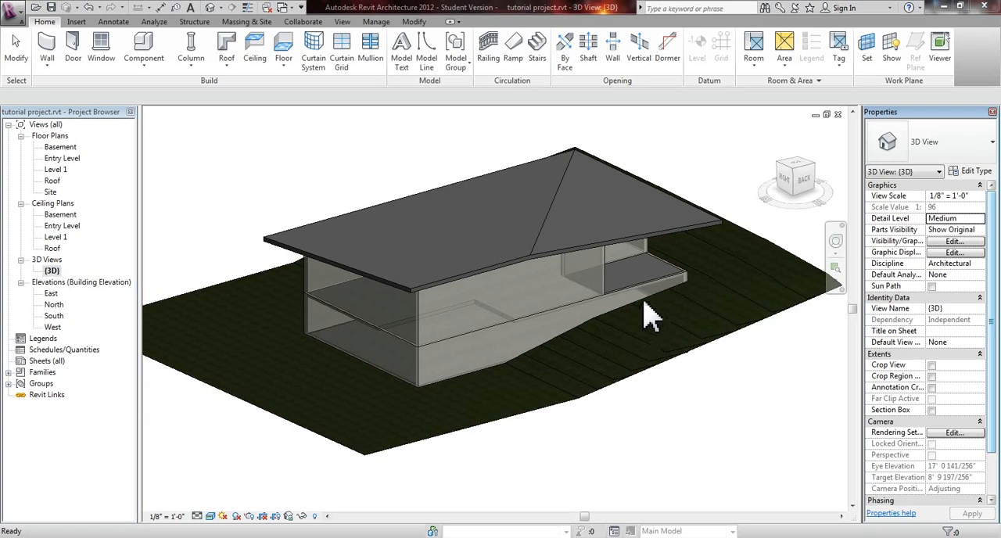
mouse_move(90, 180)
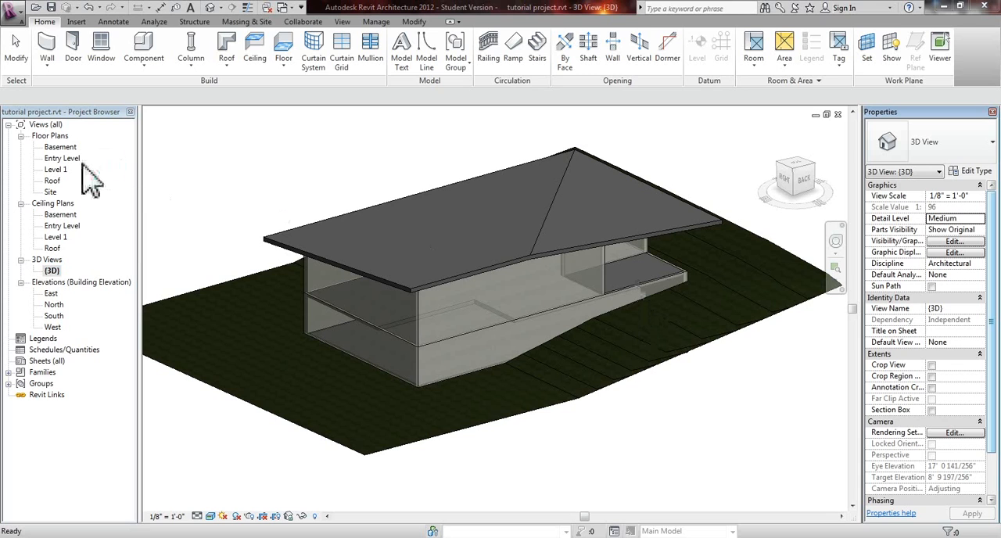
Step: Open the Entry Level floor plan and browse the wall type list with the Wall tool
double_click(63, 158)
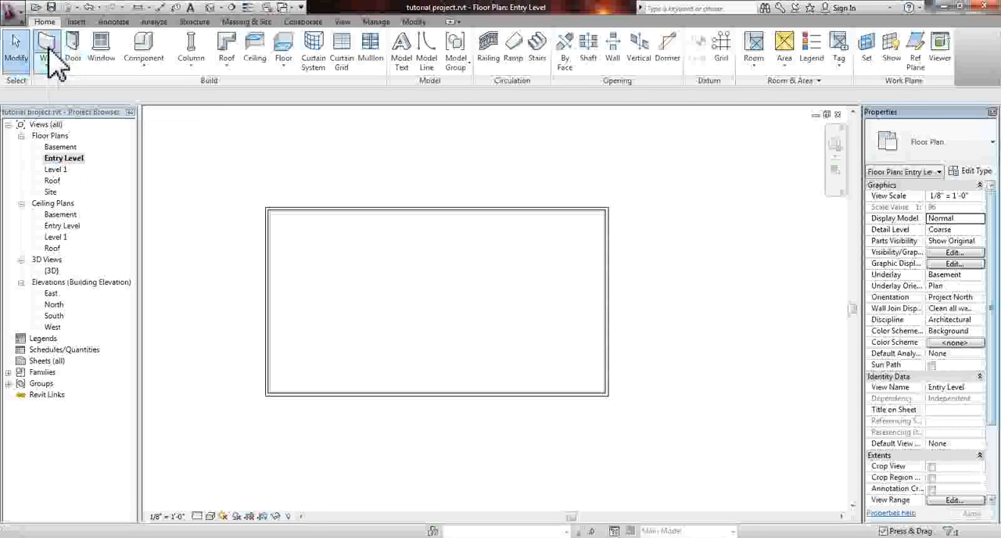
left_click(47, 48)
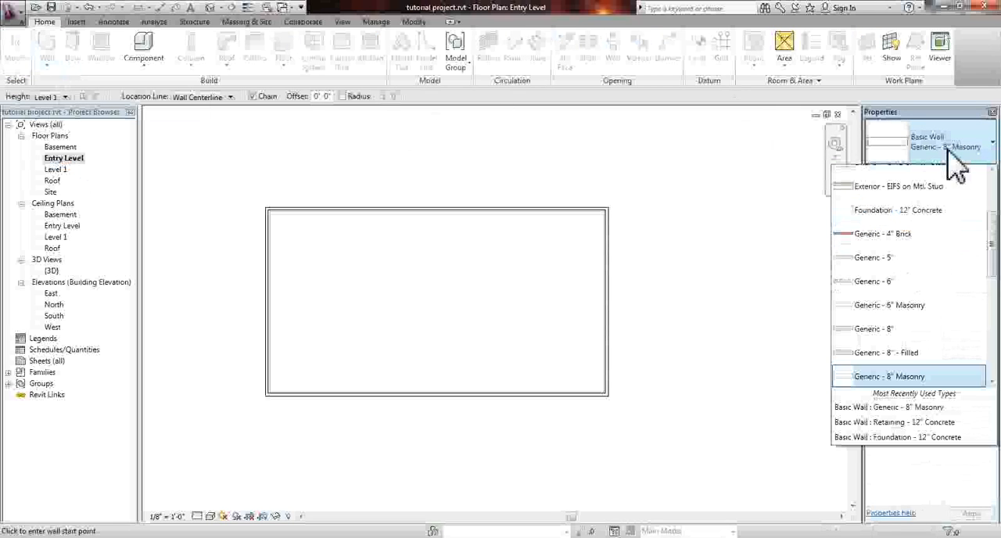
scroll("down", 3)
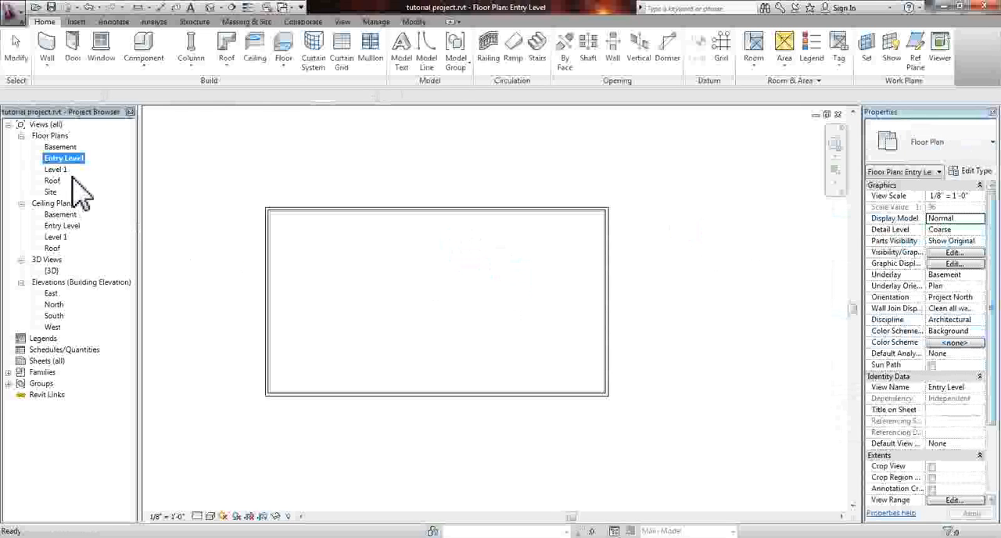
mouse_move(446, 269)
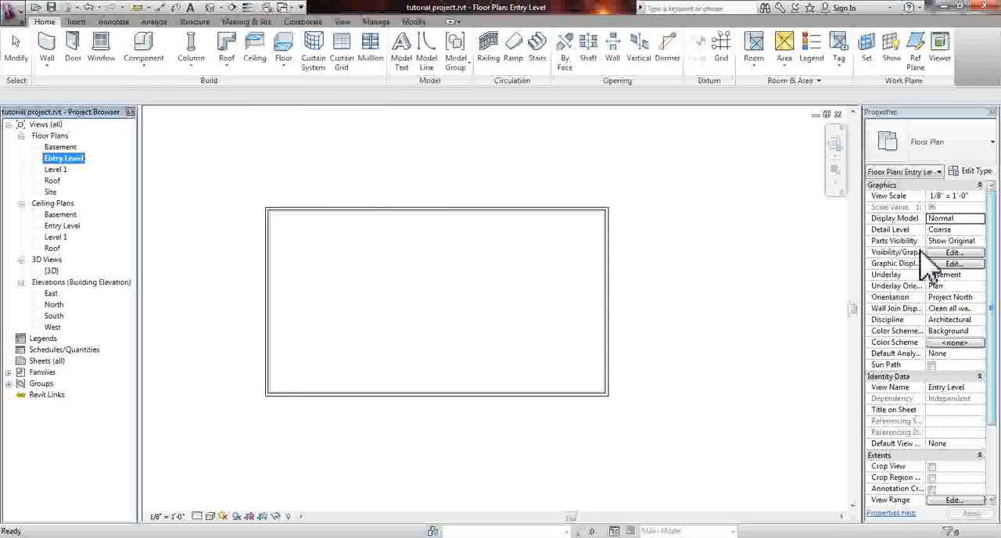
Step: Set the Entry Level view's Underlay property to Level 1
left_click(947, 275)
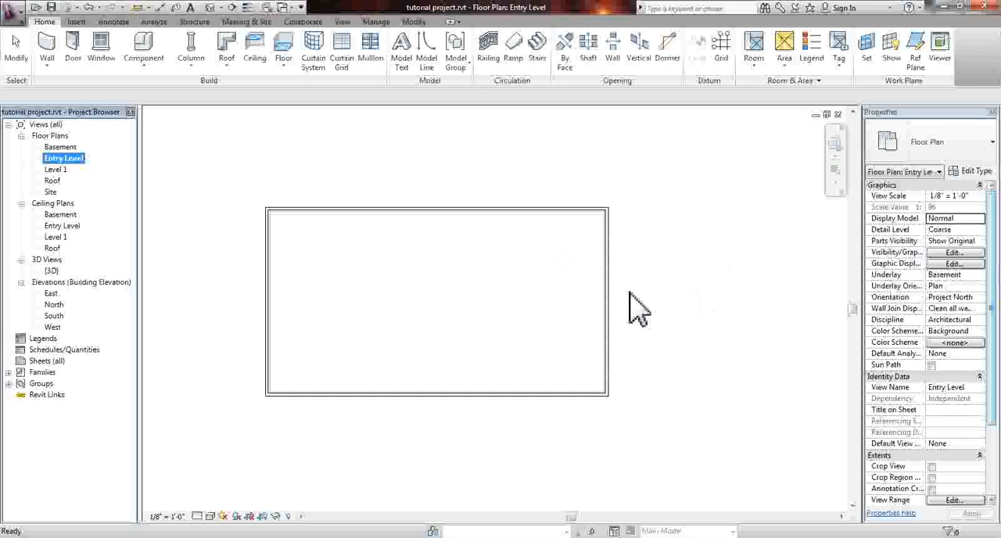
mouse_move(481, 278)
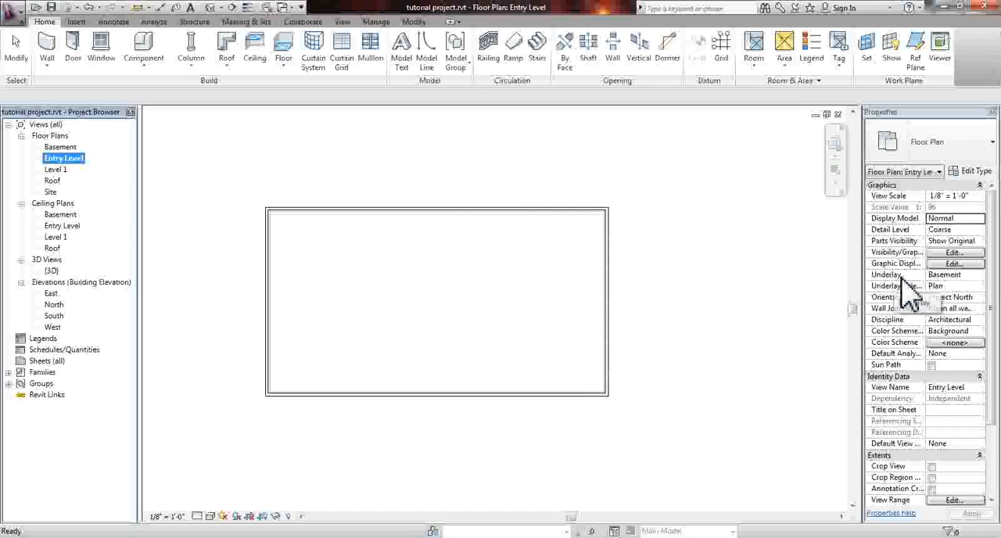
left_click(933, 275)
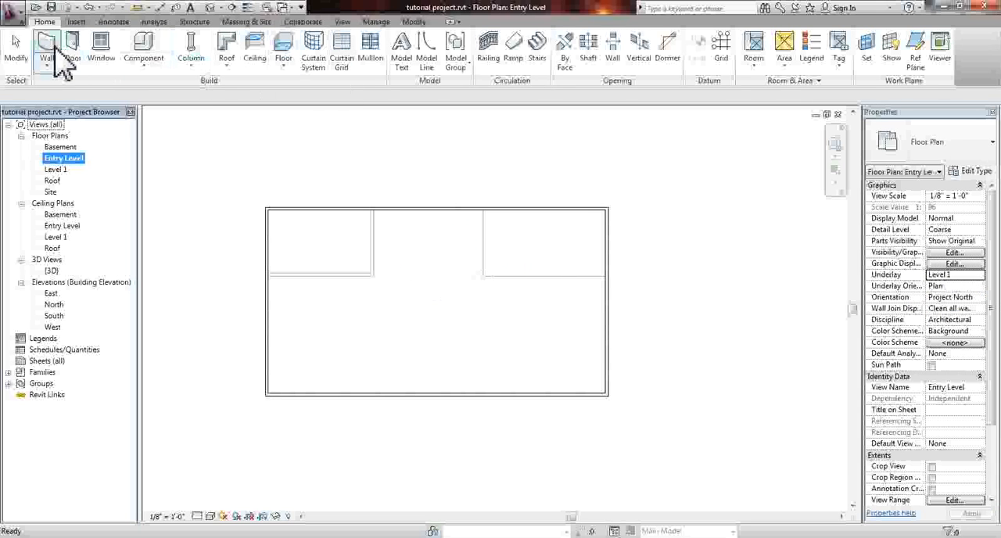
Step: Sketch Generic interior walls dividing the left part of the Entry Level plan into rooms
left_click(47, 47)
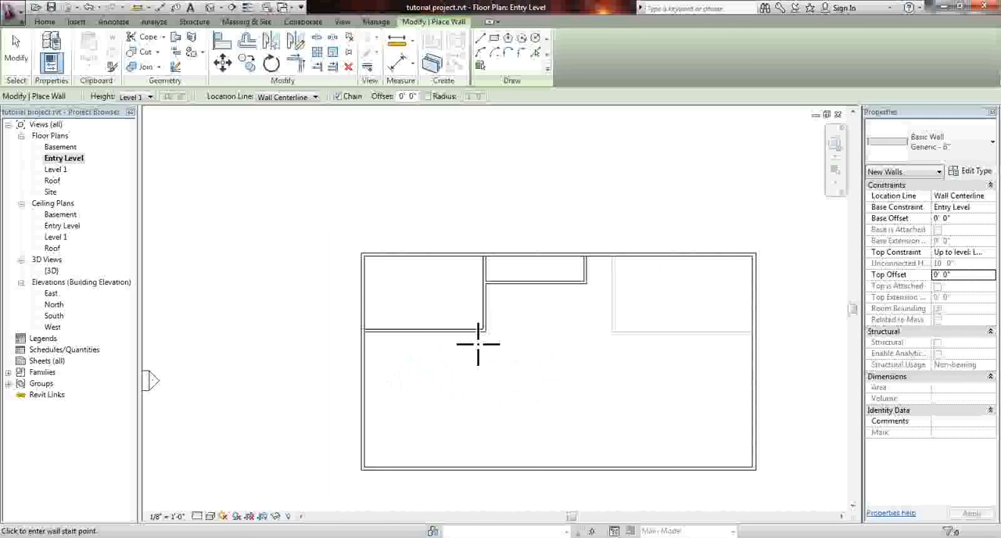
mouse_move(506, 310)
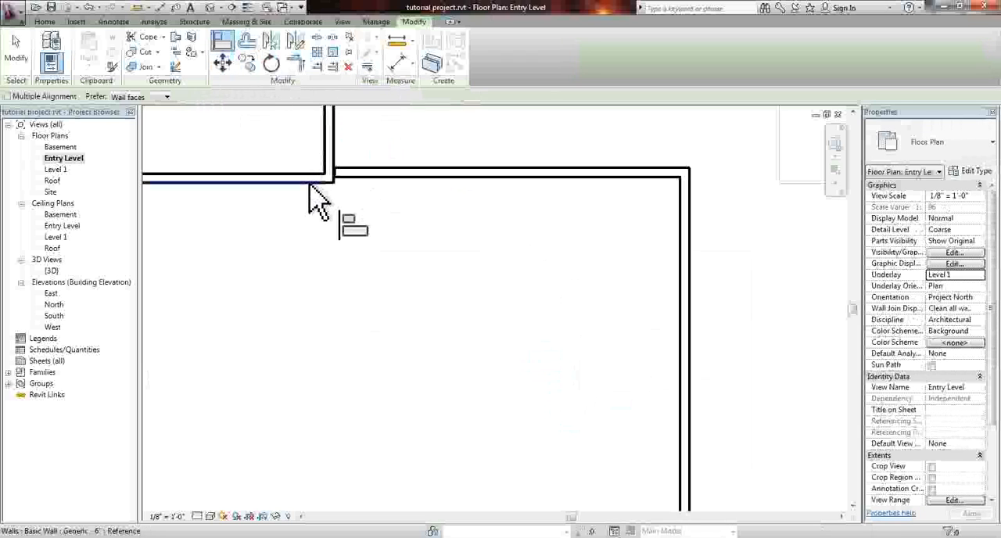
Step: Align the new interior wall's face to the exterior wall face using Prefer Wall faces
left_click(383, 177)
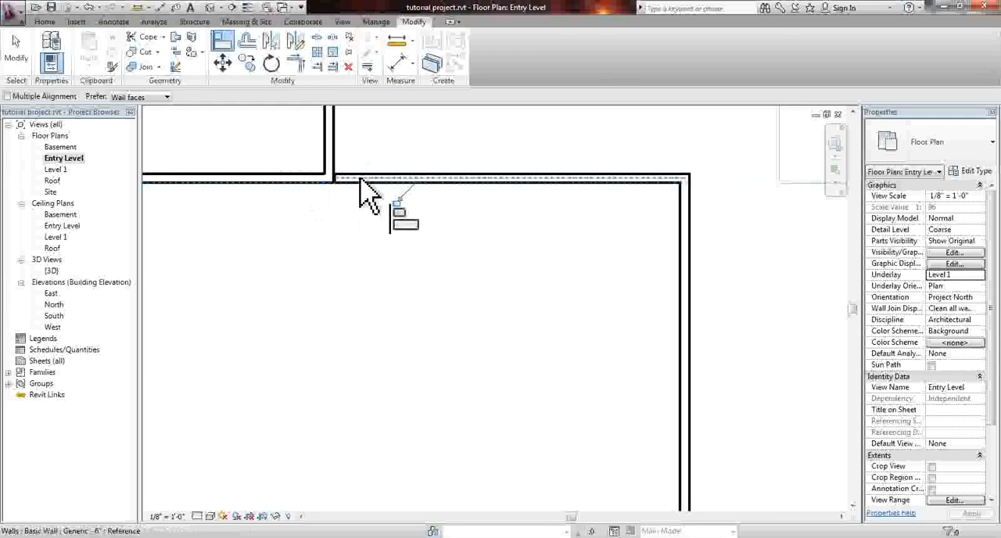
left_click(347, 174)
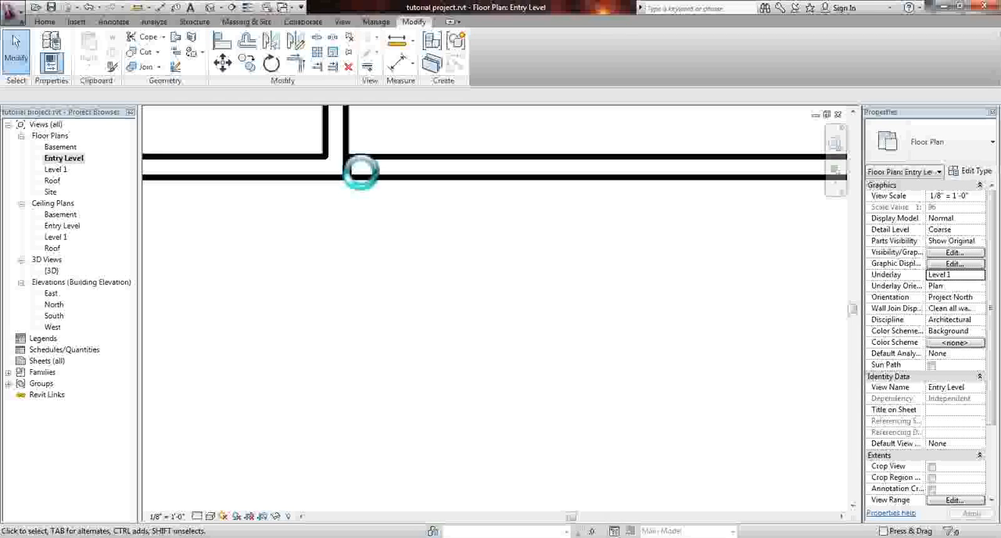
left_click(349, 164)
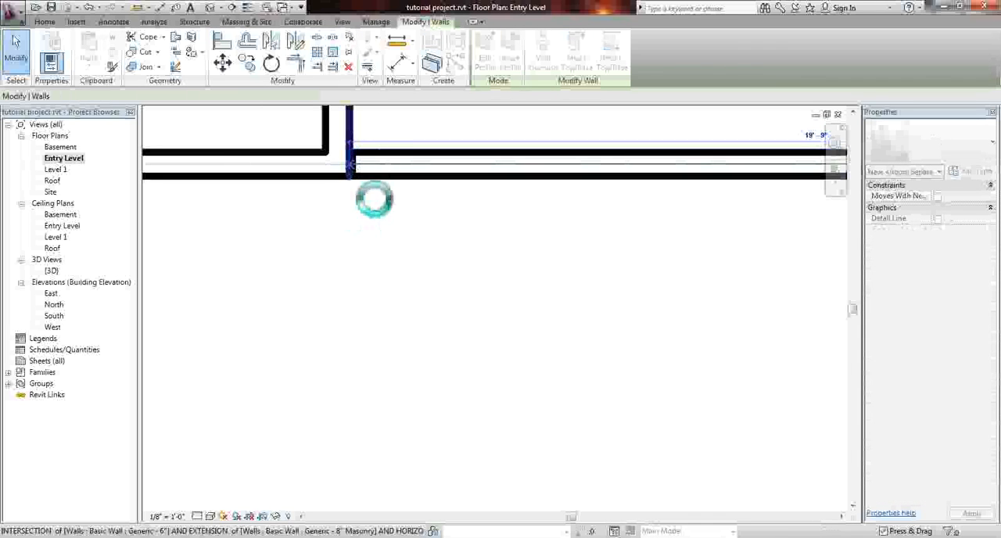
Step: Finish the alignment so the walls meet cleanly at the intersection, showing the full plan
left_click(374, 165)
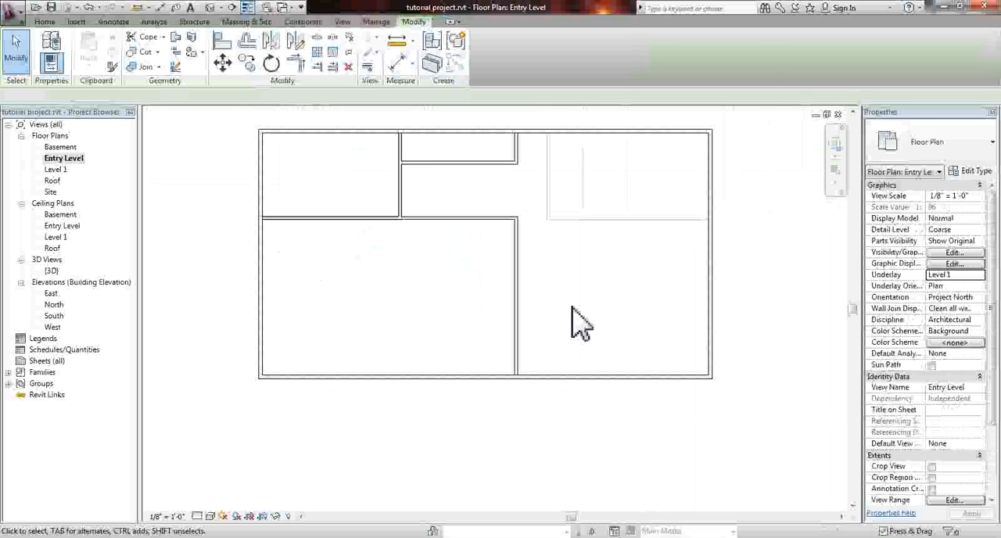
mouse_move(498, 201)
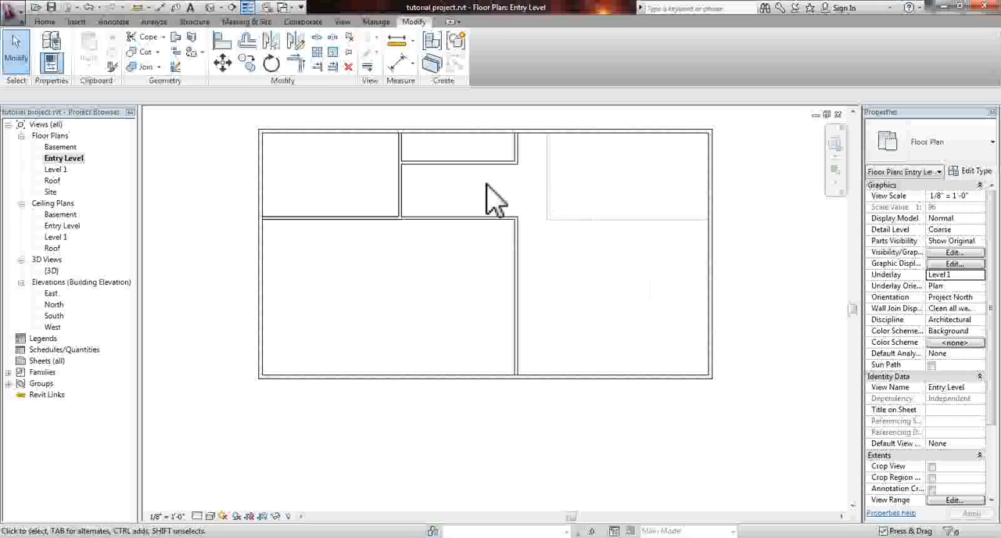
mouse_move(425, 269)
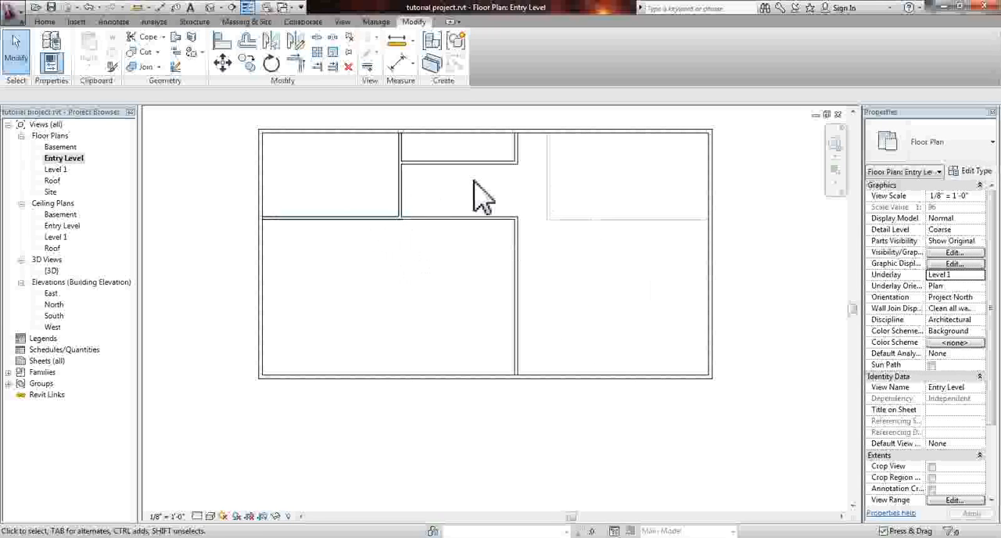
mouse_move(273, 117)
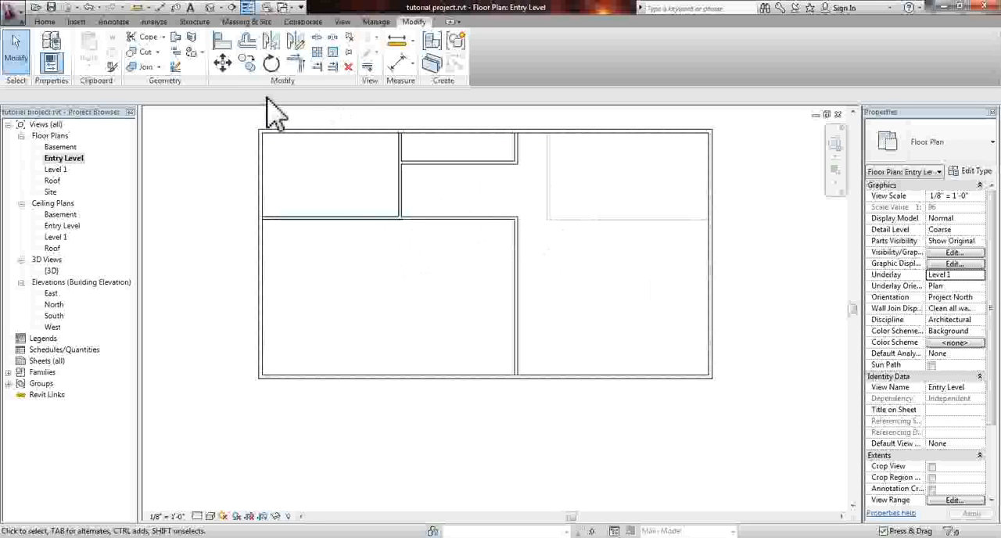
Step: Open the Level 1 floor plan and return to the Home building tools
double_click(56, 169)
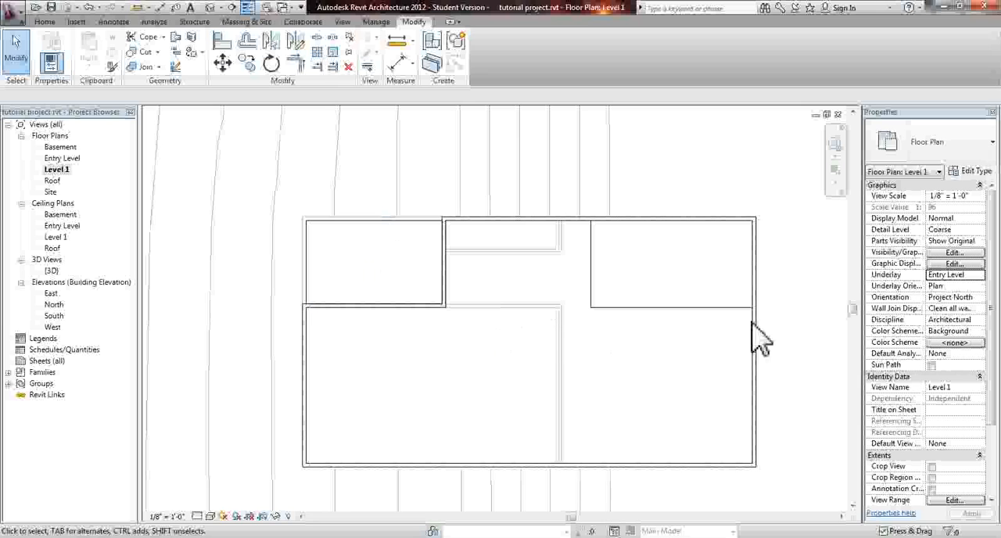
mouse_move(141, 234)
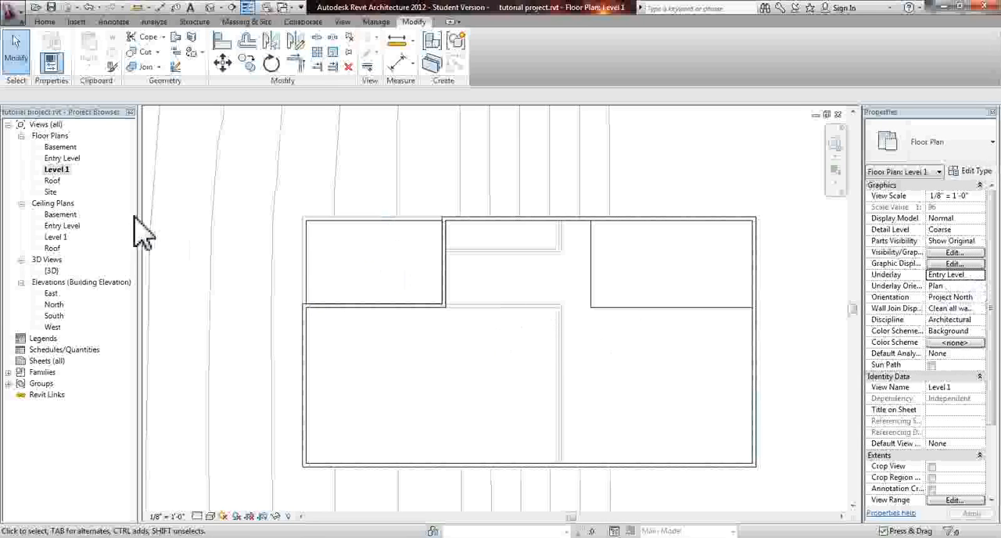
mouse_move(481, 263)
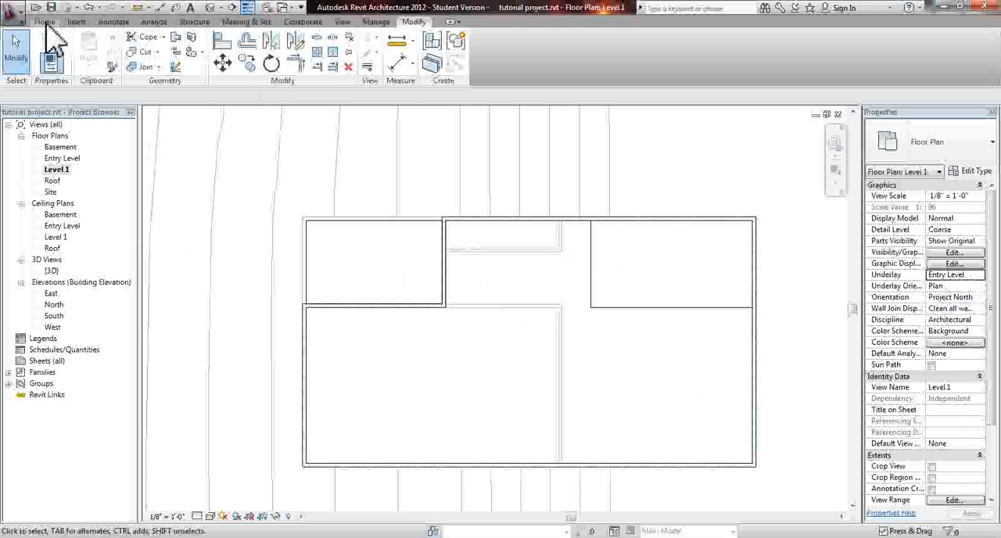
mouse_move(53, 44)
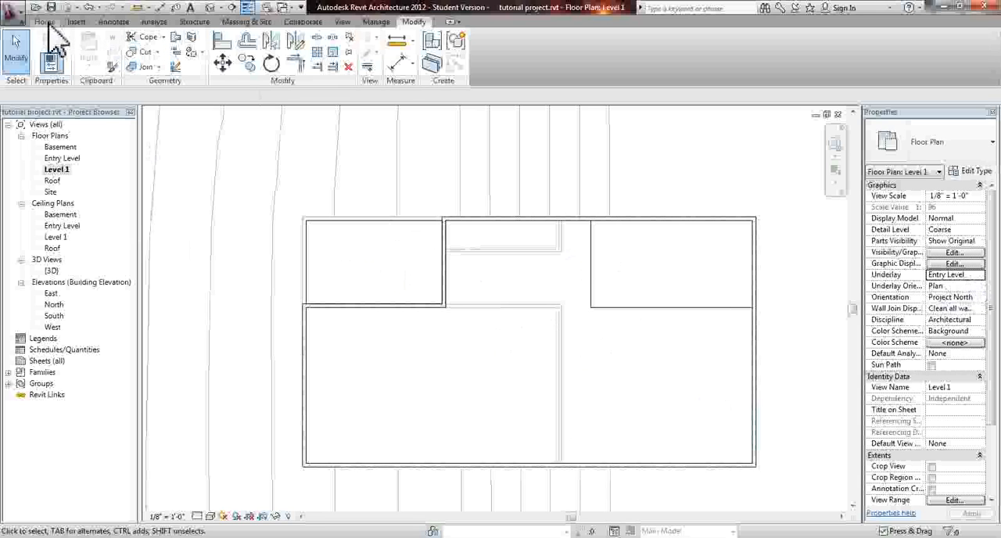
left_click(44, 22)
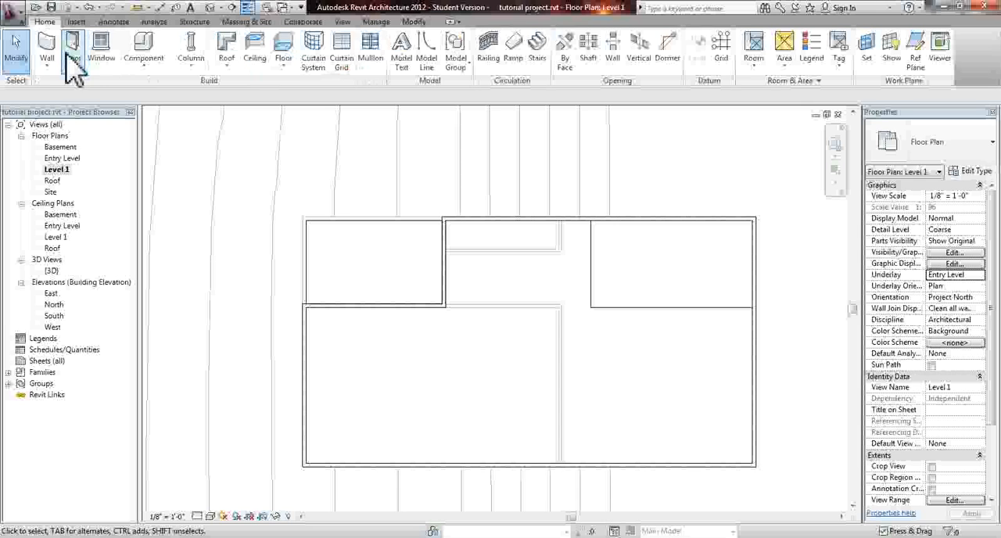
Step: Sketch interior walls dividing the Level 1 plan into rooms beside the central area
left_click(47, 49)
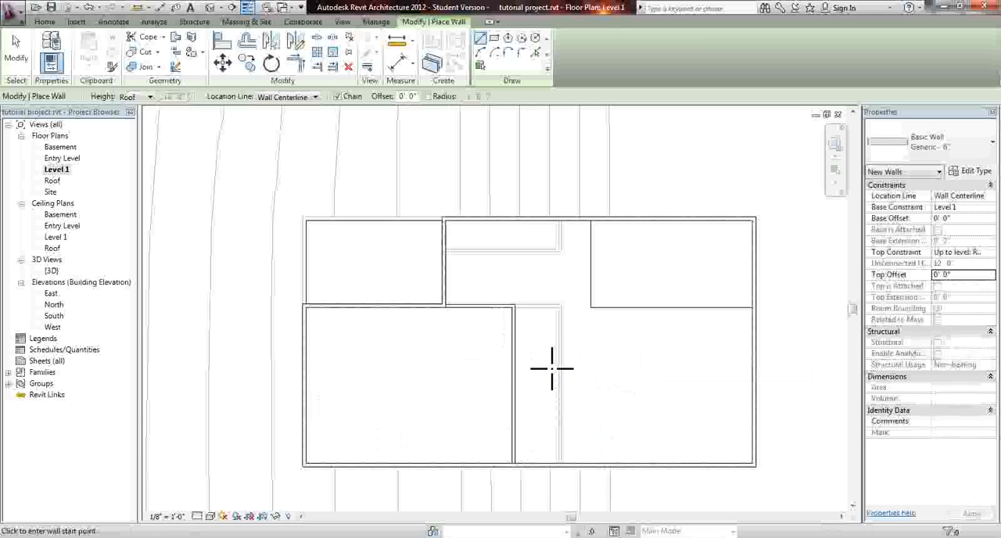
mouse_move(598, 351)
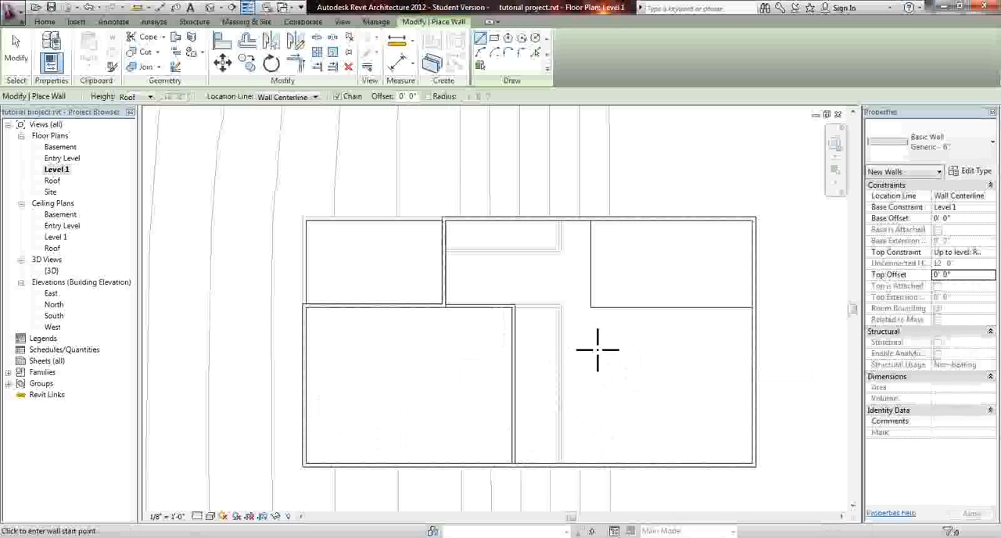
mouse_move(515, 387)
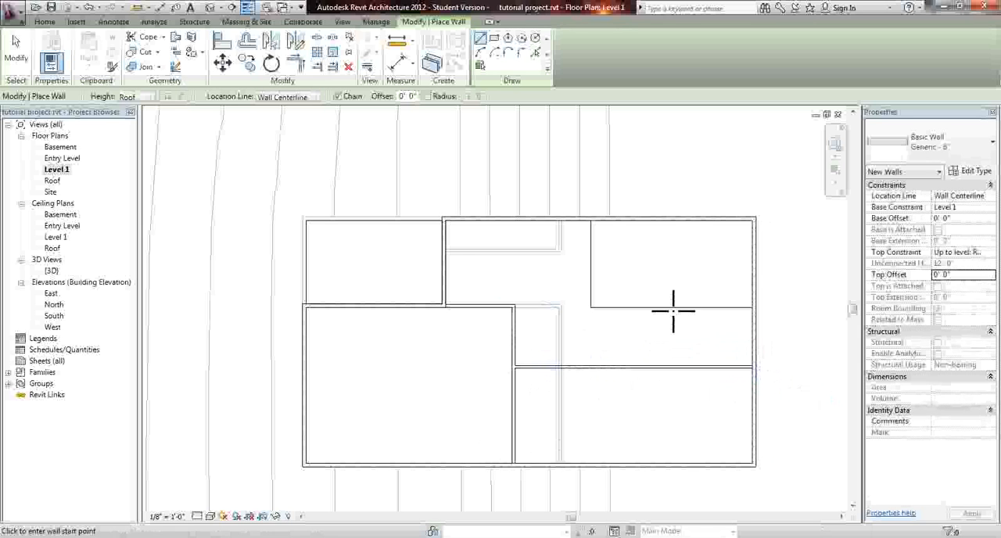
mouse_move(81, 231)
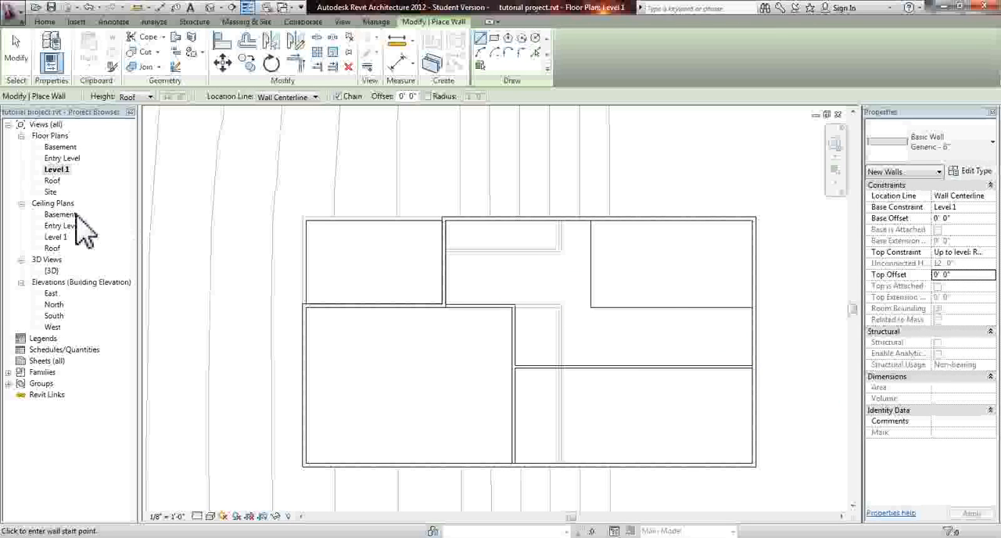
mouse_move(128, 222)
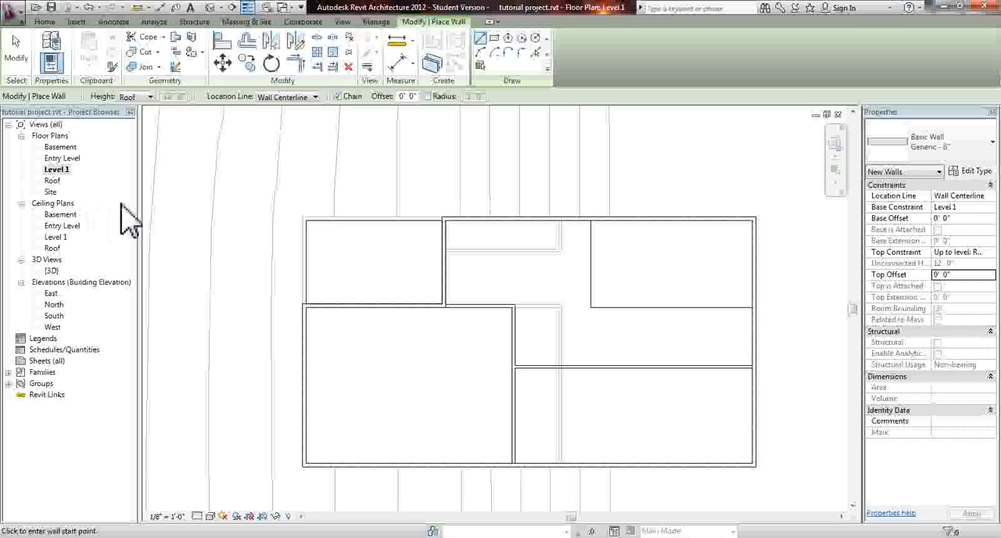